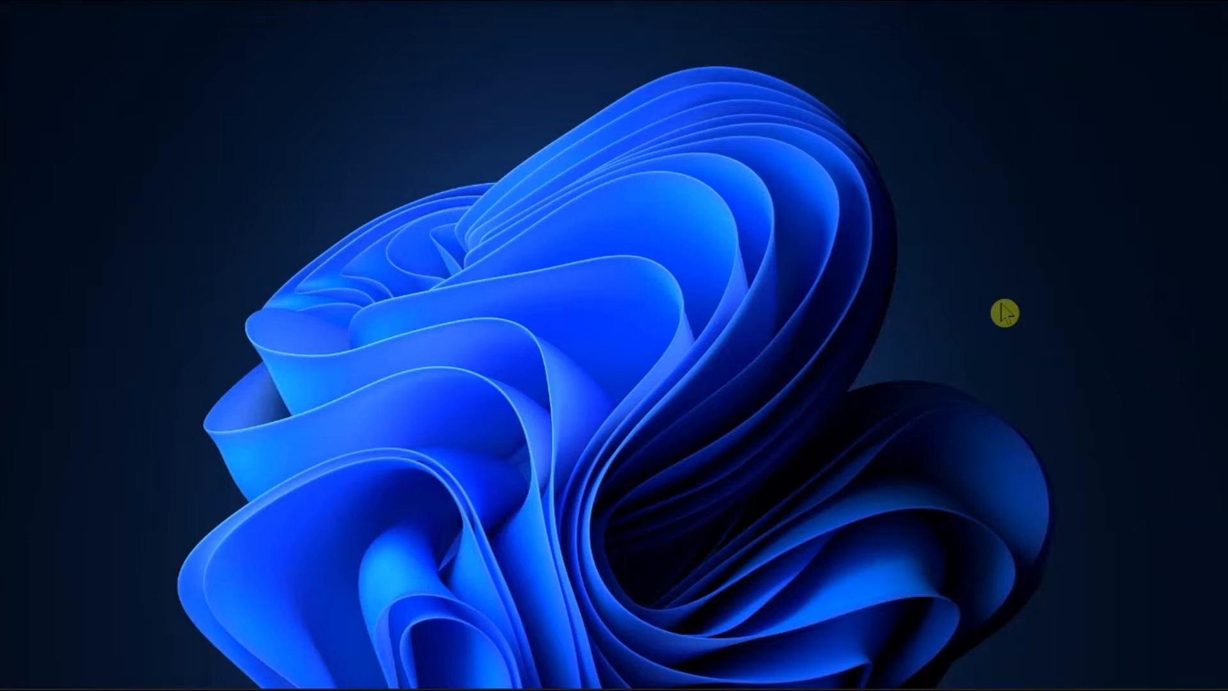
{"action": "mouse_move", "coordinate": [614, 669]}
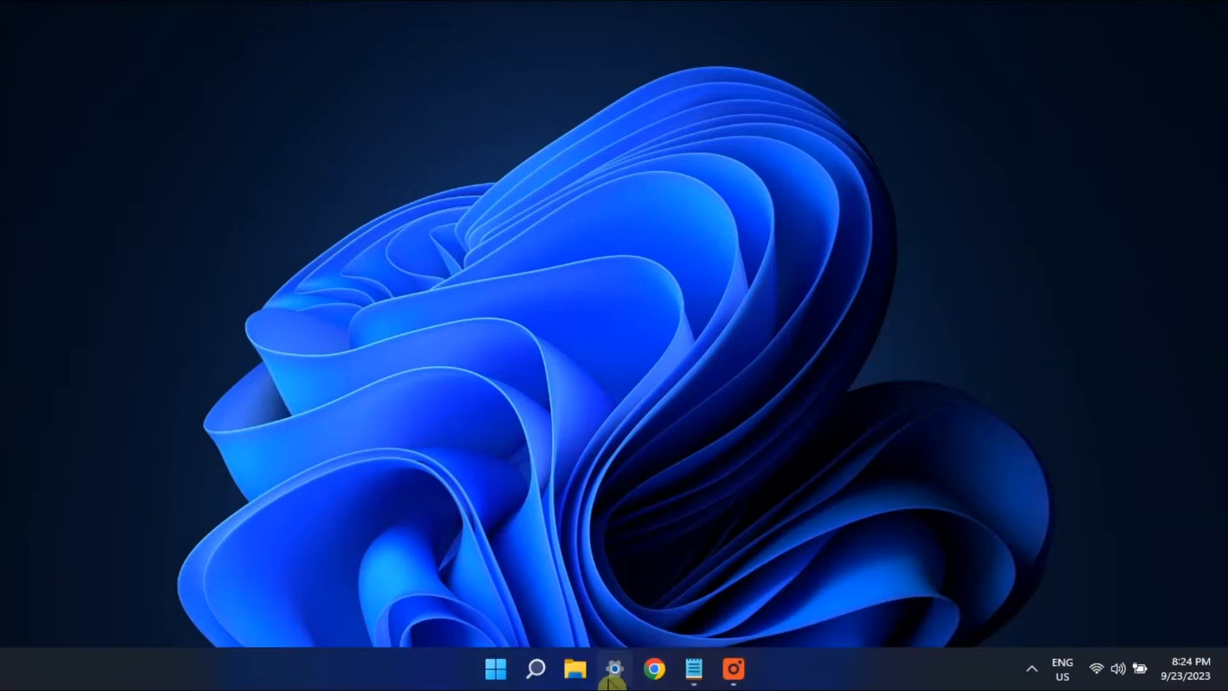
Launch Windows Settings from the taskbar onto its System page
{"action": "left_click", "coordinate": [615, 669]}
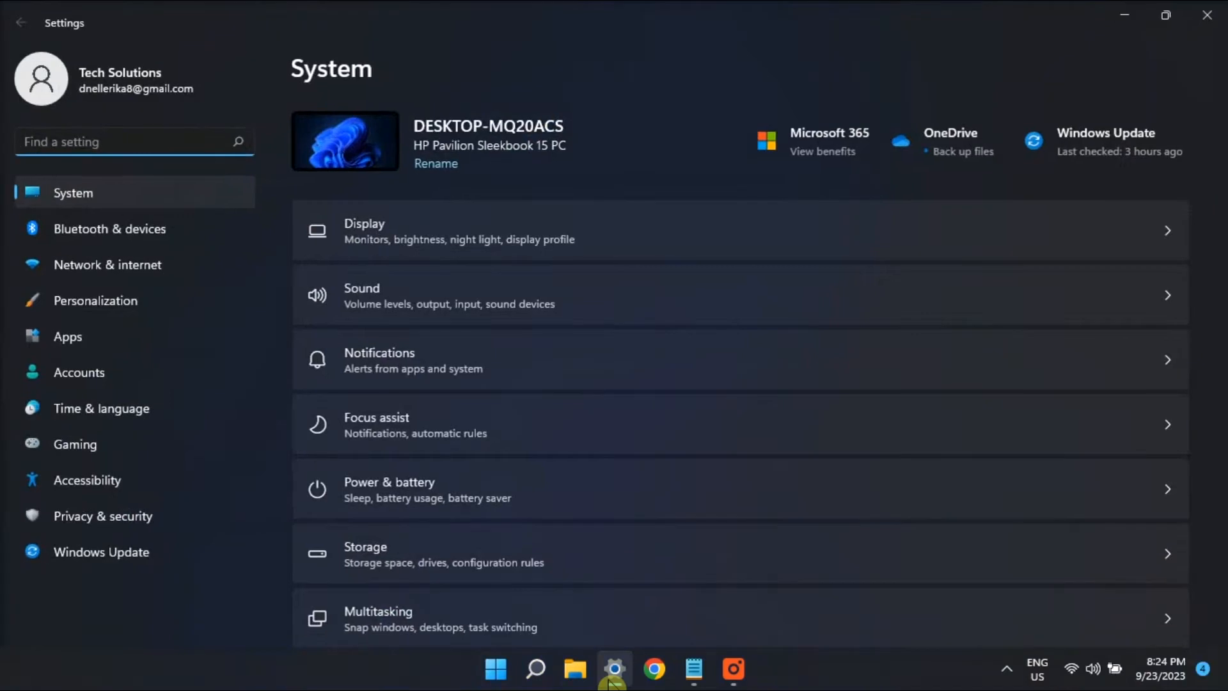
{"action": "mouse_move", "coordinate": [691, 514]}
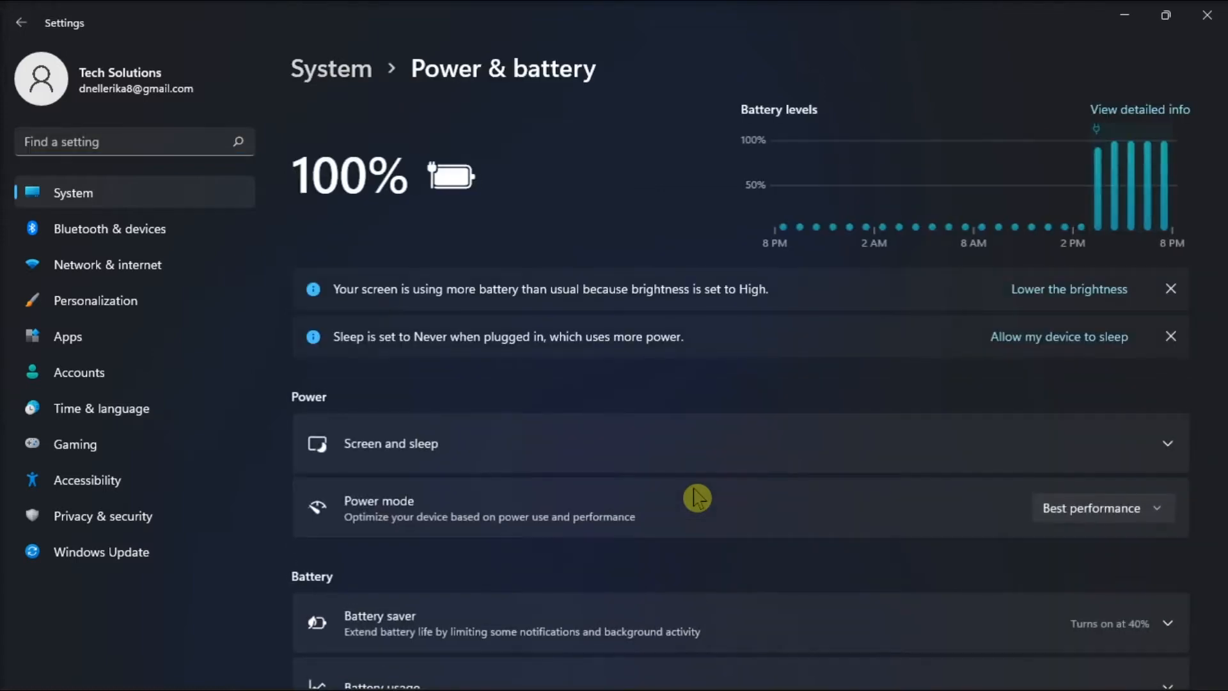
Scroll the Power & battery page down to the expanded 24-hour Battery usage details
{"action": "scroll", "scroll_direction": "down", "scroll_amount": 3}
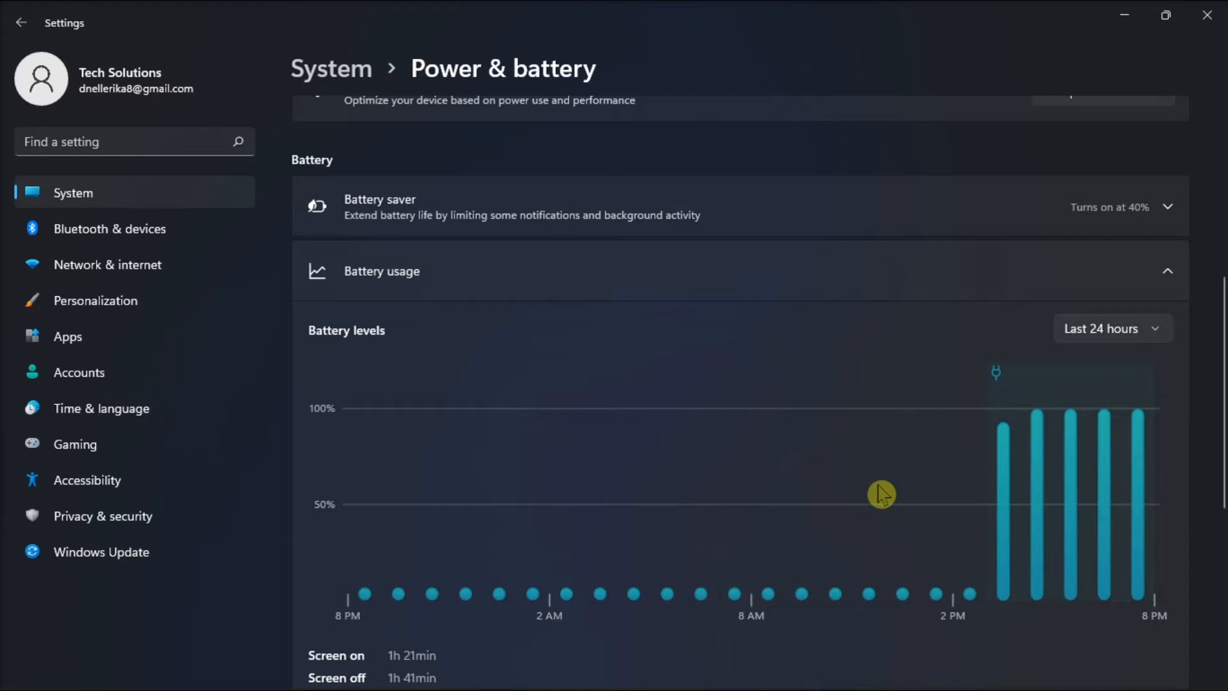
{"action": "scroll", "scroll_direction": "down", "scroll_amount": 3}
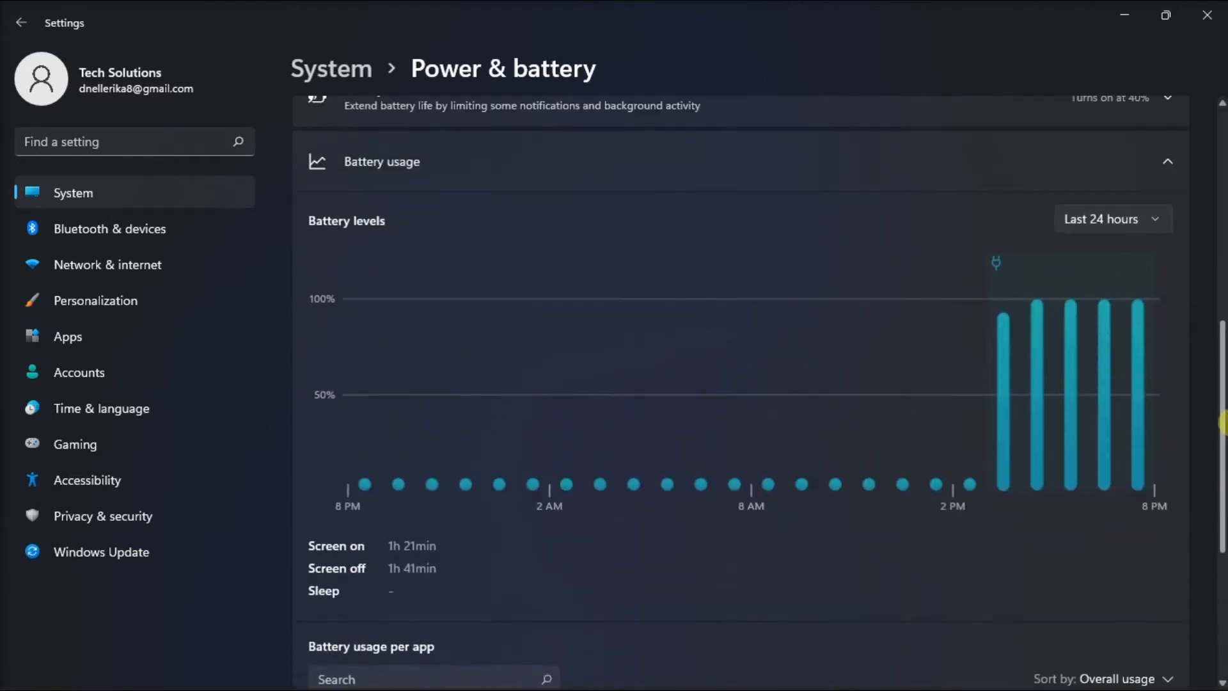
{"action": "mouse_move", "coordinate": [1146, 284]}
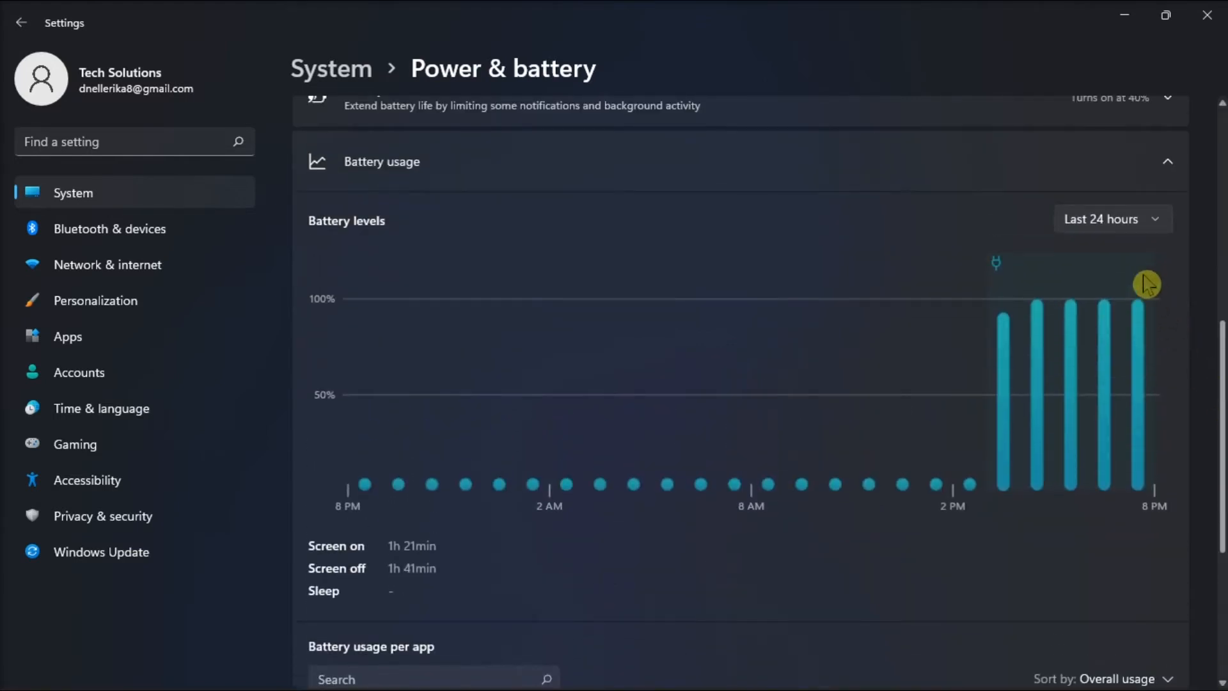
Switch battery levels to Last 7 days and reveal the 23-app per-app usage list
{"action": "left_click", "coordinate": [1110, 219]}
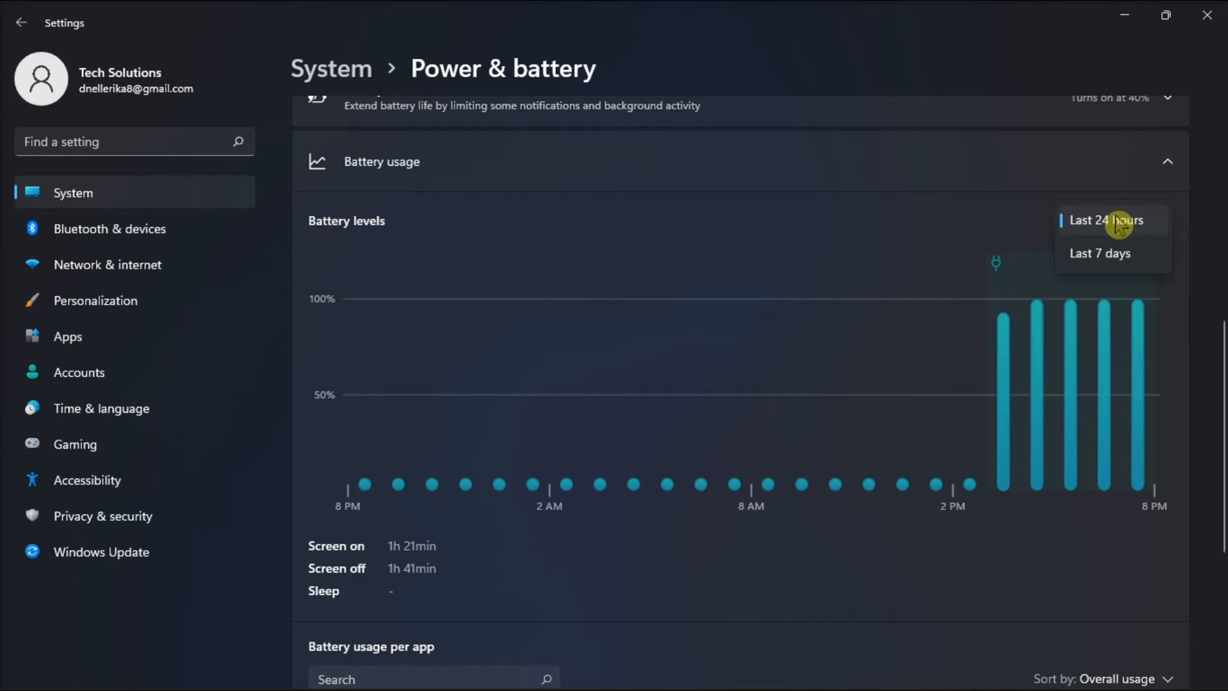
{"action": "mouse_move", "coordinate": [1112, 266]}
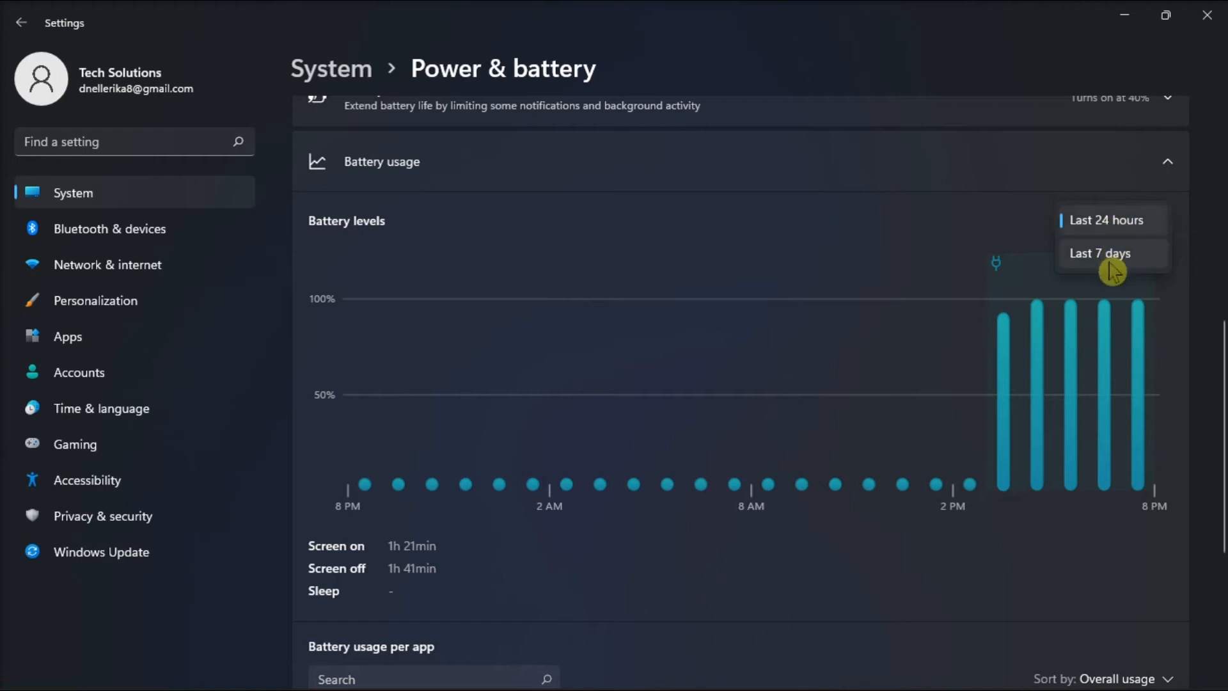
{"action": "left_click", "coordinate": [1100, 253]}
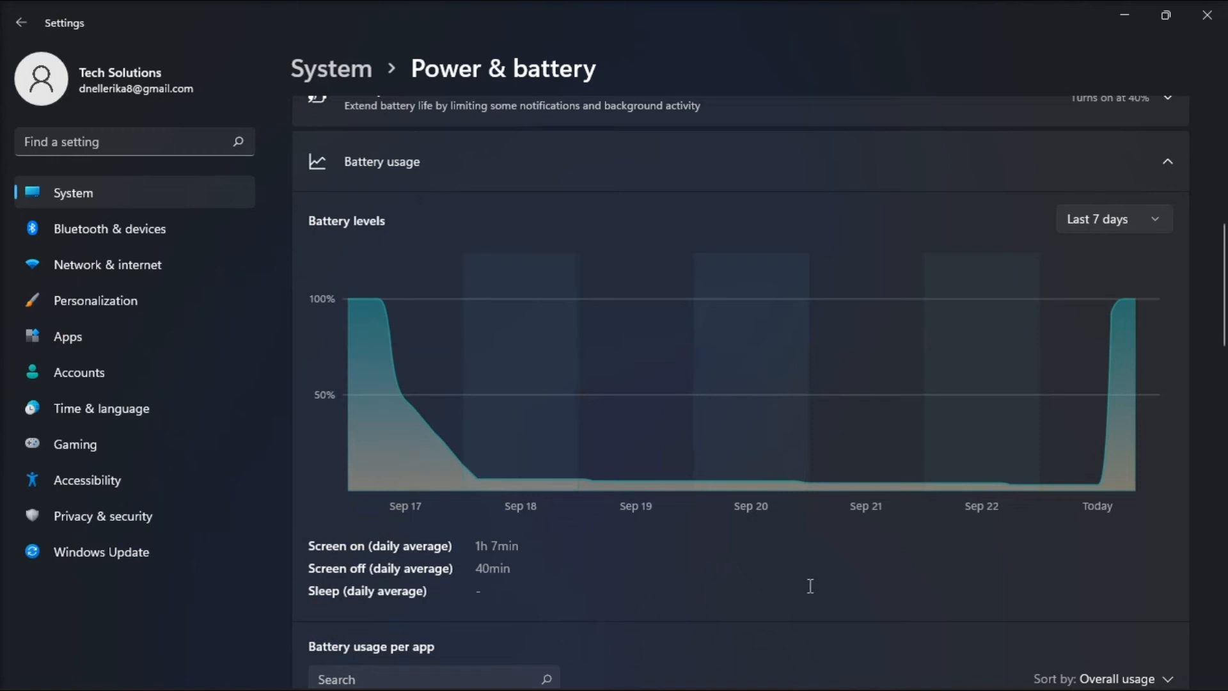
{"action": "scroll", "scroll_direction": "down", "scroll_amount": 3}
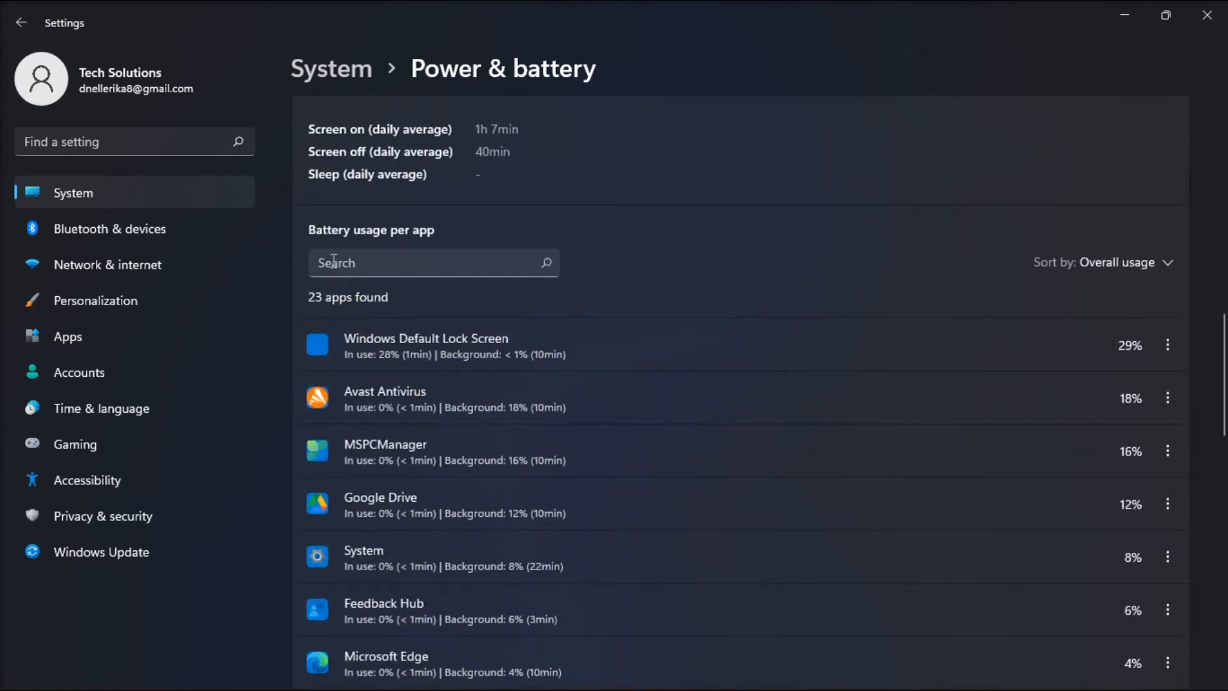
{"action": "mouse_move", "coordinate": [908, 305]}
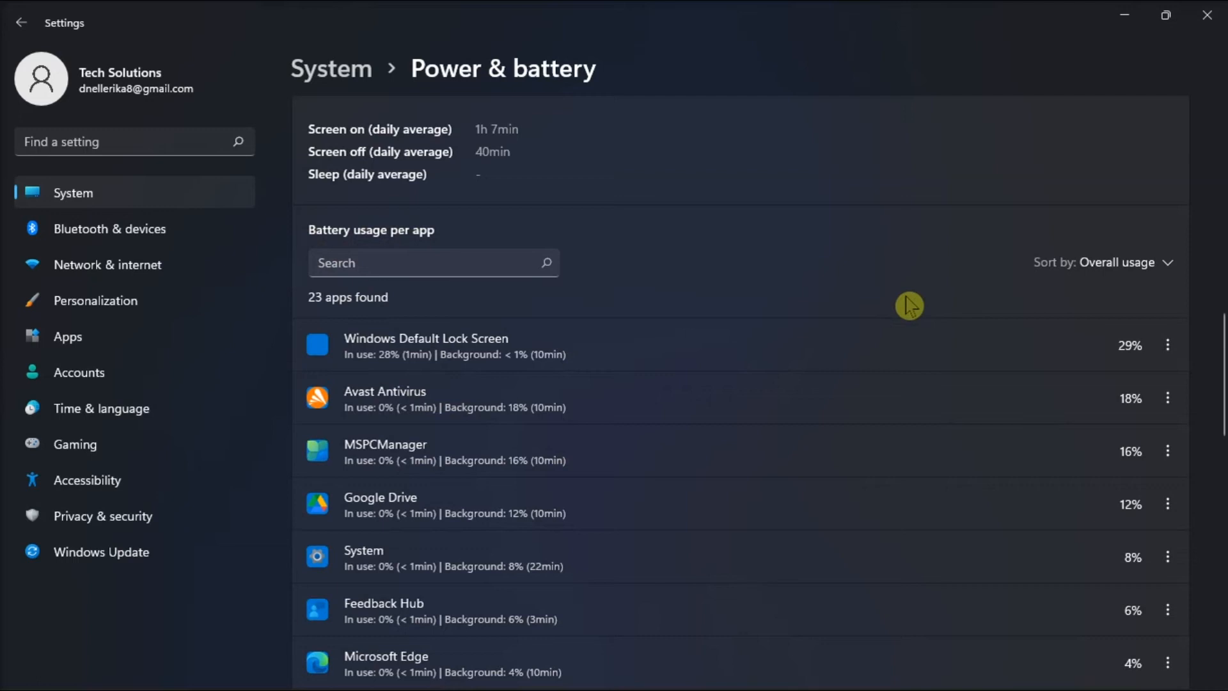
{"action": "mouse_move", "coordinate": [1129, 610]}
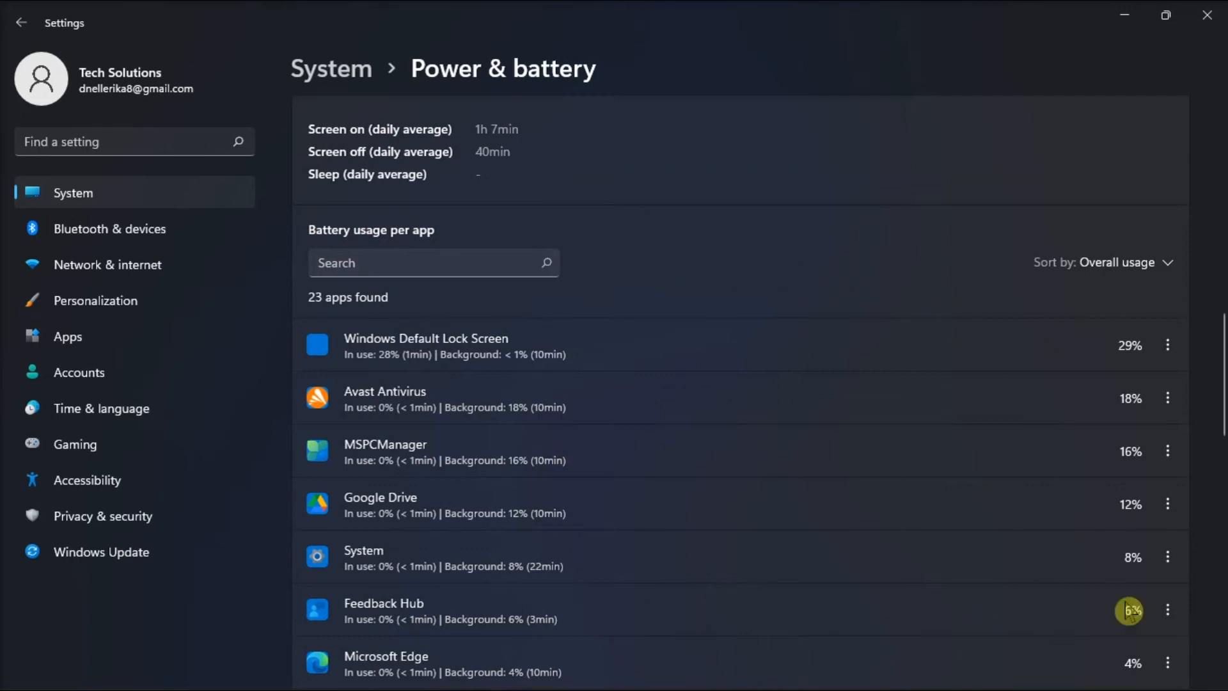
{"action": "mouse_move", "coordinate": [1168, 528]}
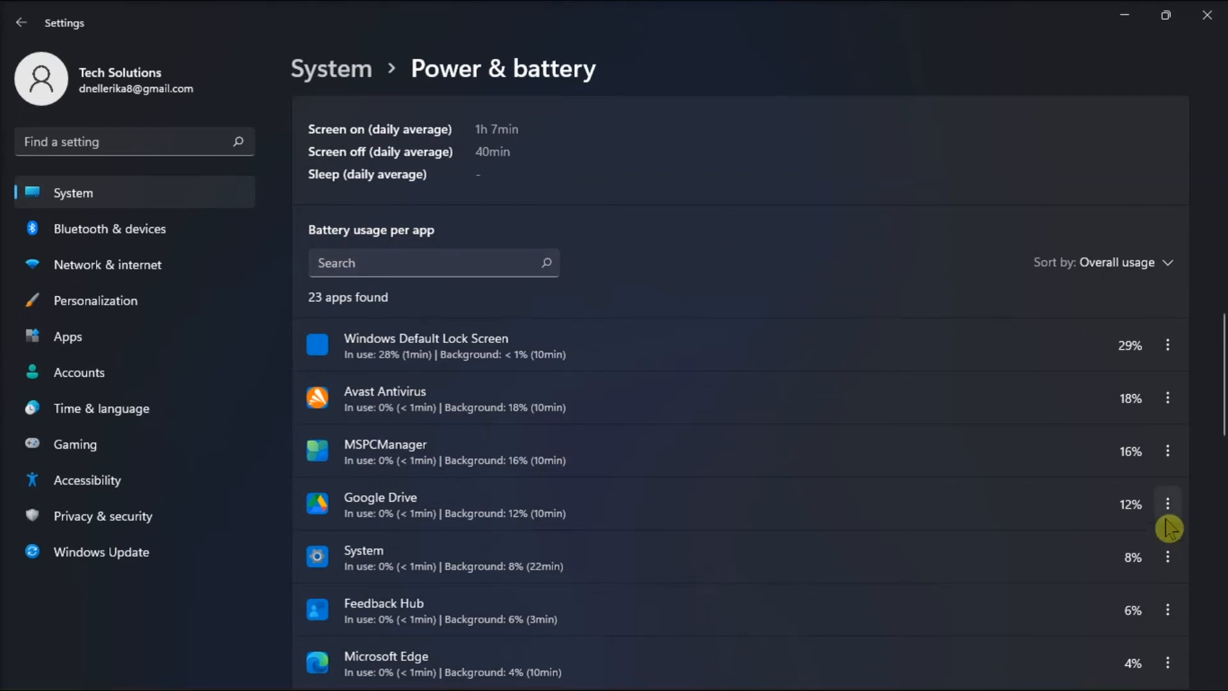